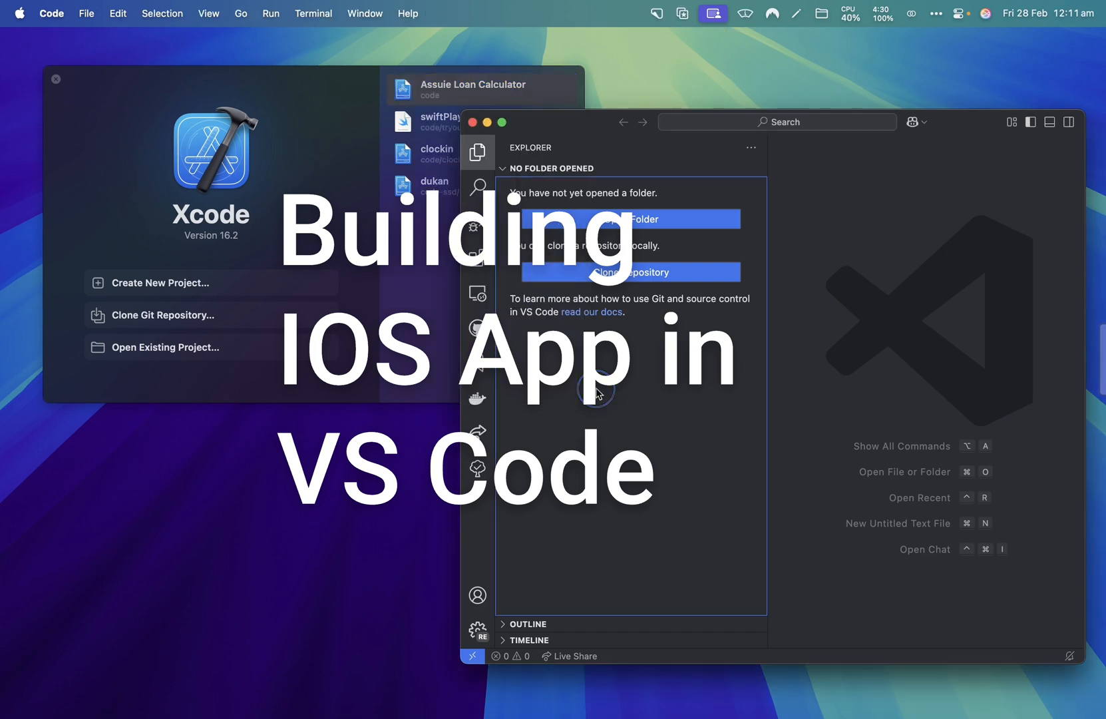
pyautogui.moveTo(440, 276)
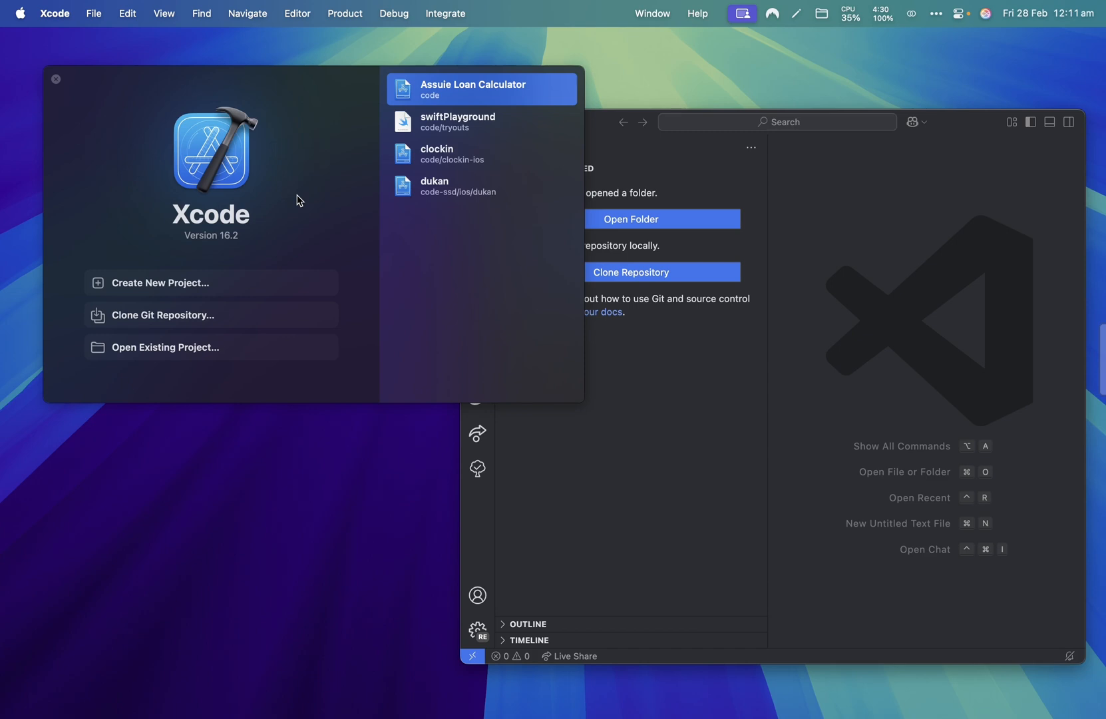
pyautogui.moveTo(424, 237)
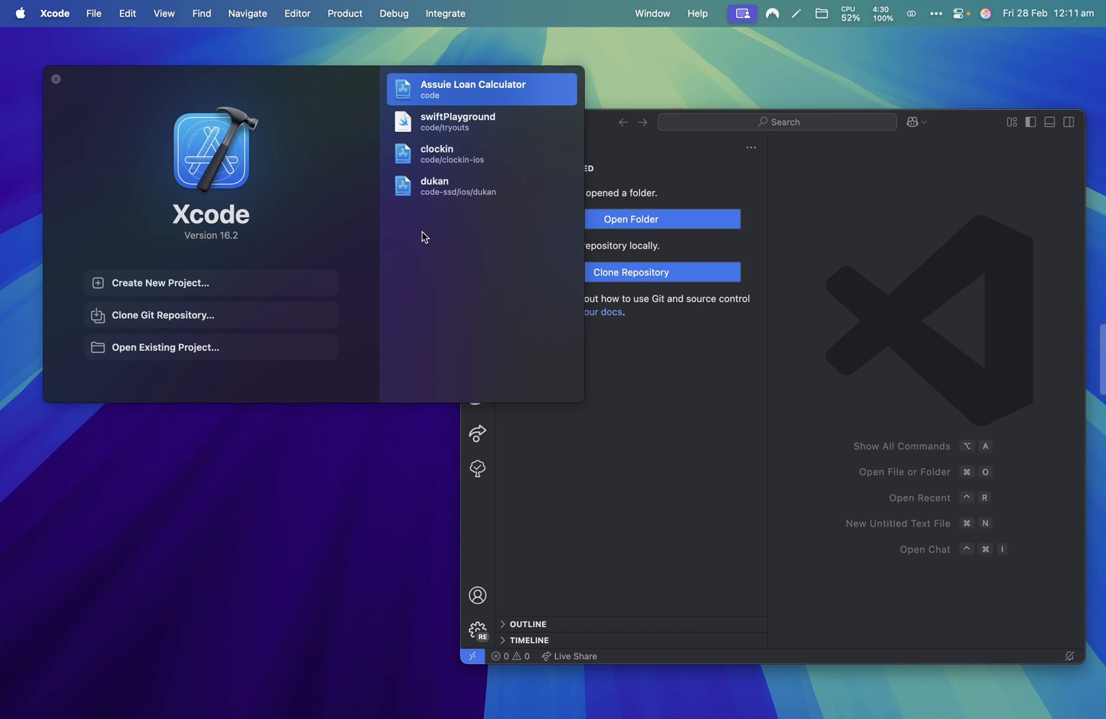
pyautogui.moveTo(626, 380)
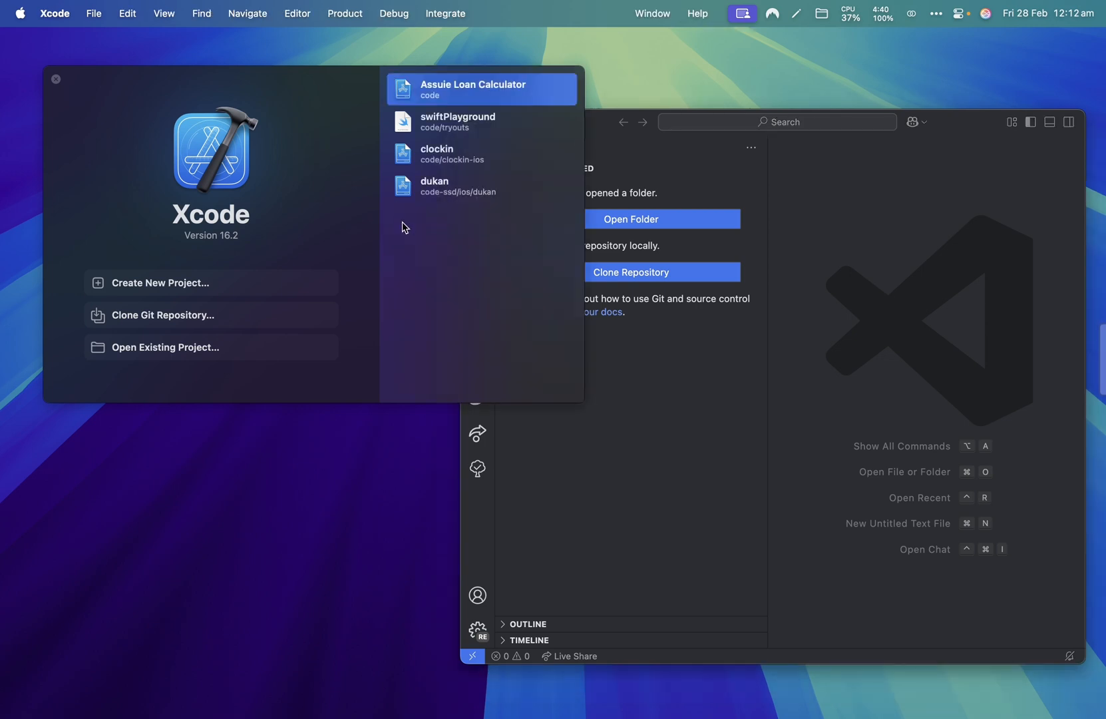
pyautogui.moveTo(438, 281)
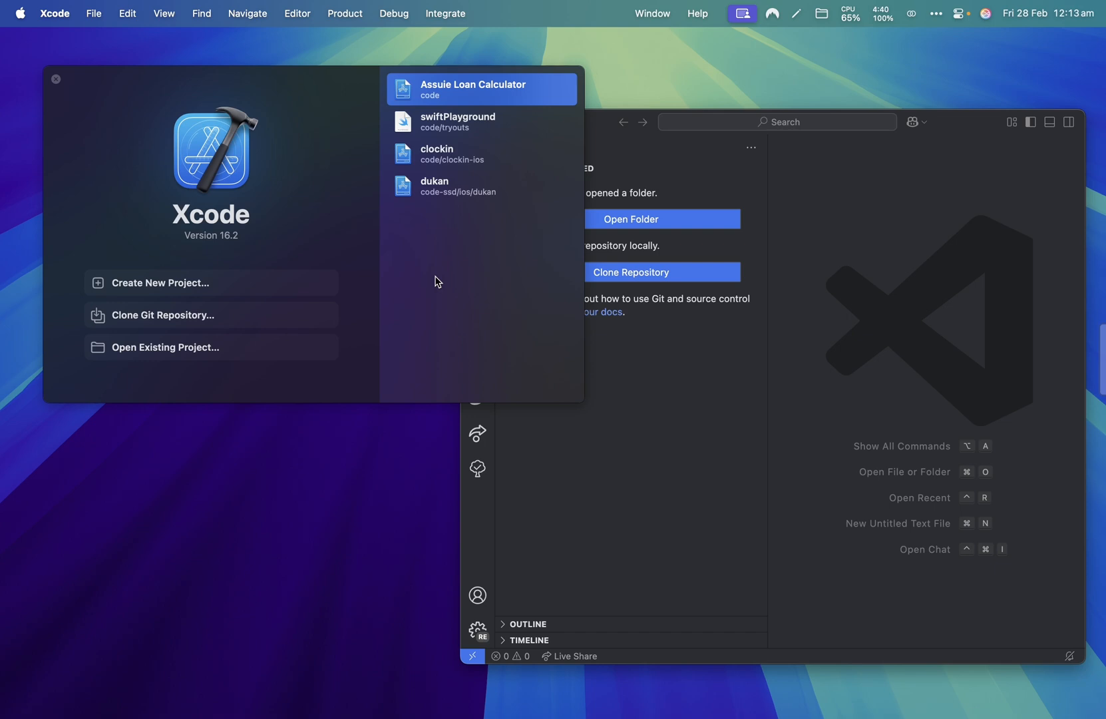
pyautogui.moveTo(200, 265)
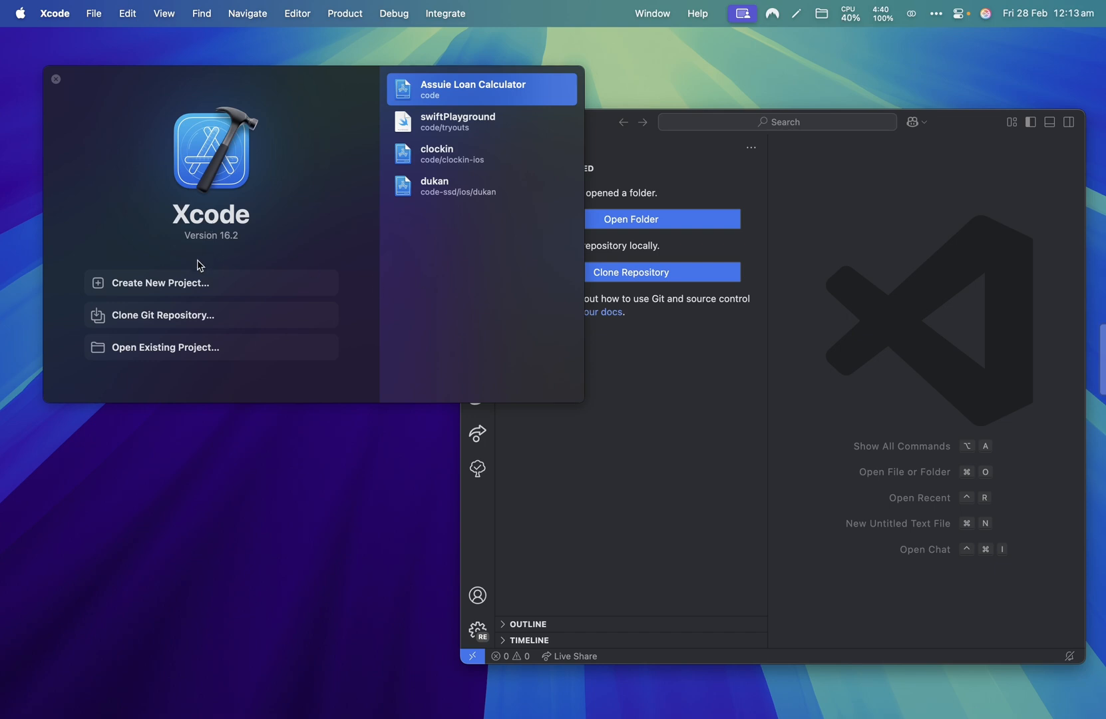
# - Create a new Xcode project from the iOS App template and reach its options form
pyautogui.click(161, 283)
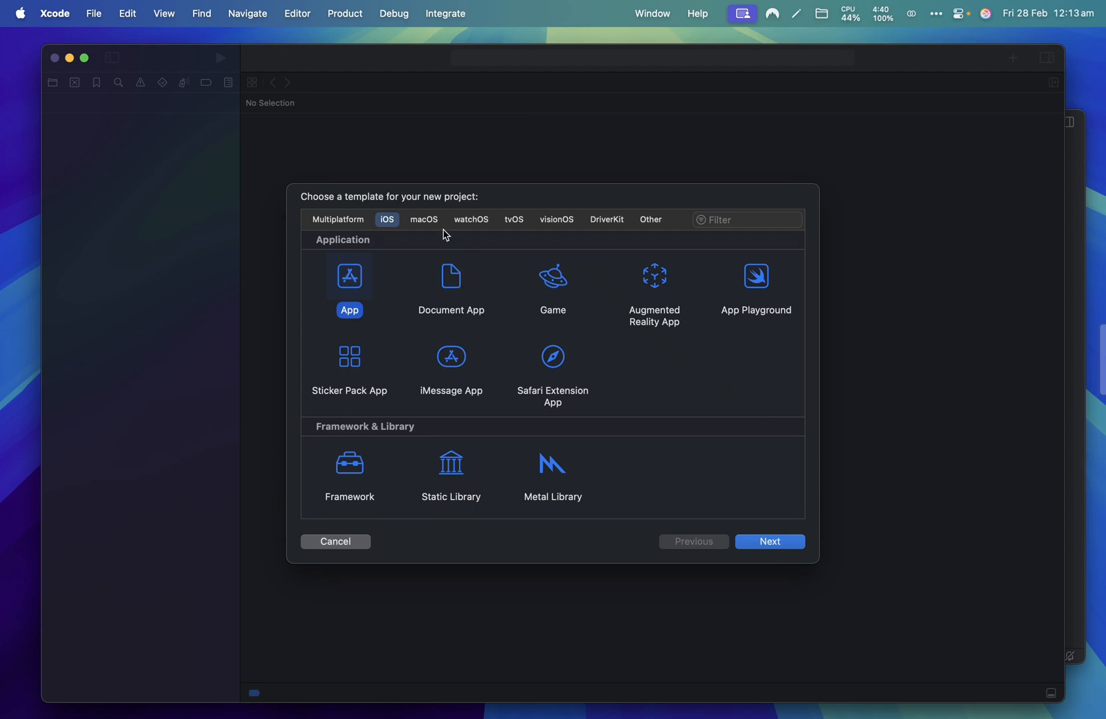
pyautogui.moveTo(377, 296)
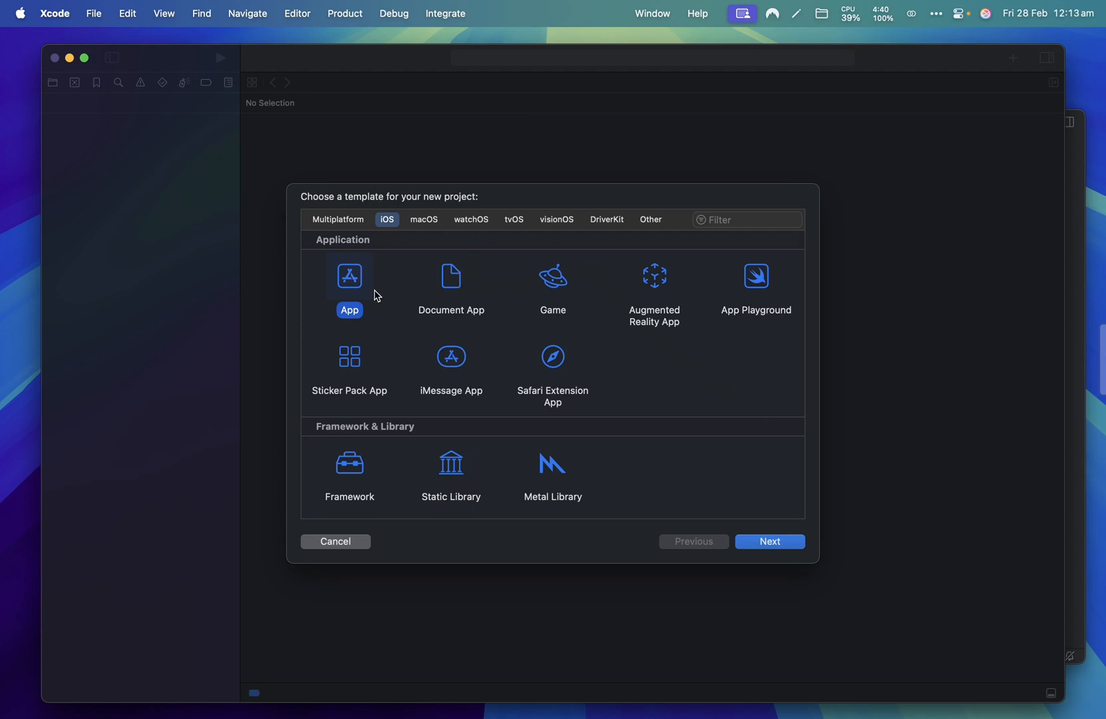
pyautogui.click(770, 540)
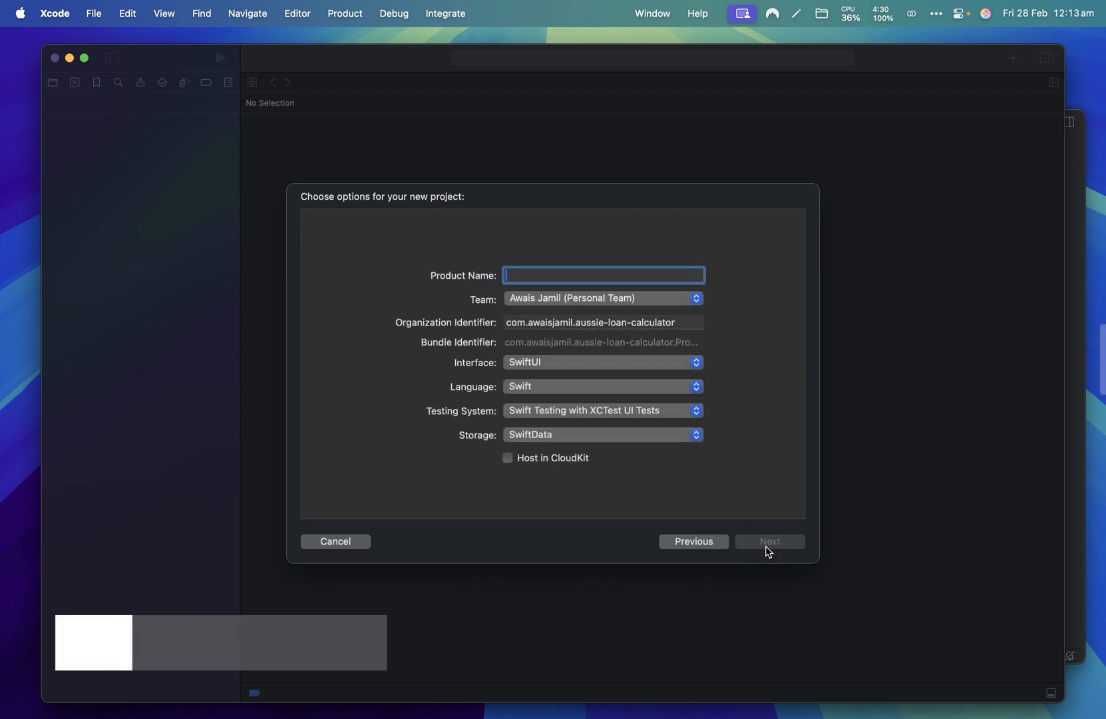
pyautogui.click(769, 541)
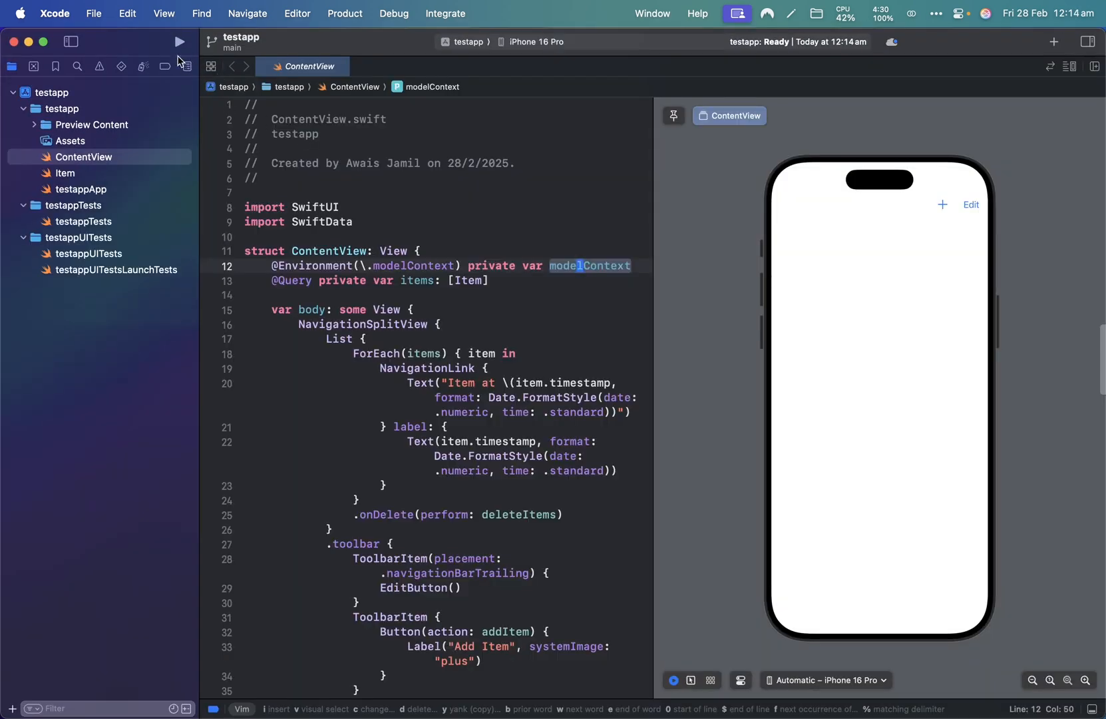
# - Run the new testapp project on the iPhone 16 Pro simulator from Xcode's toolbar
pyautogui.click(178, 41)
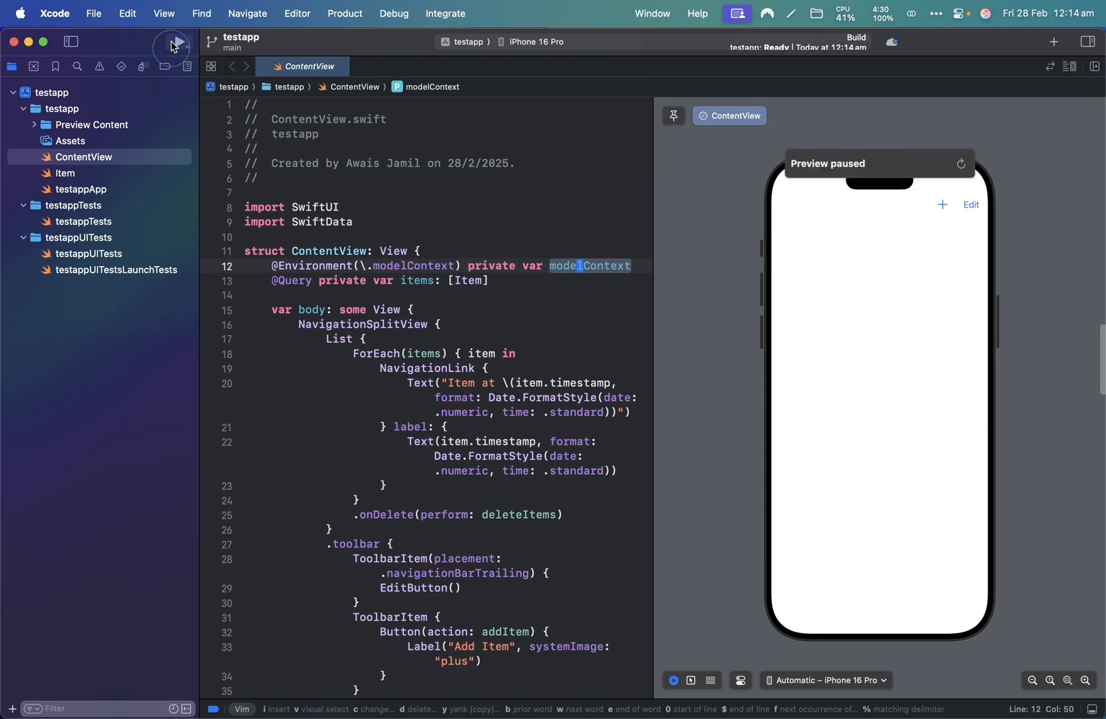
pyautogui.click(178, 41)
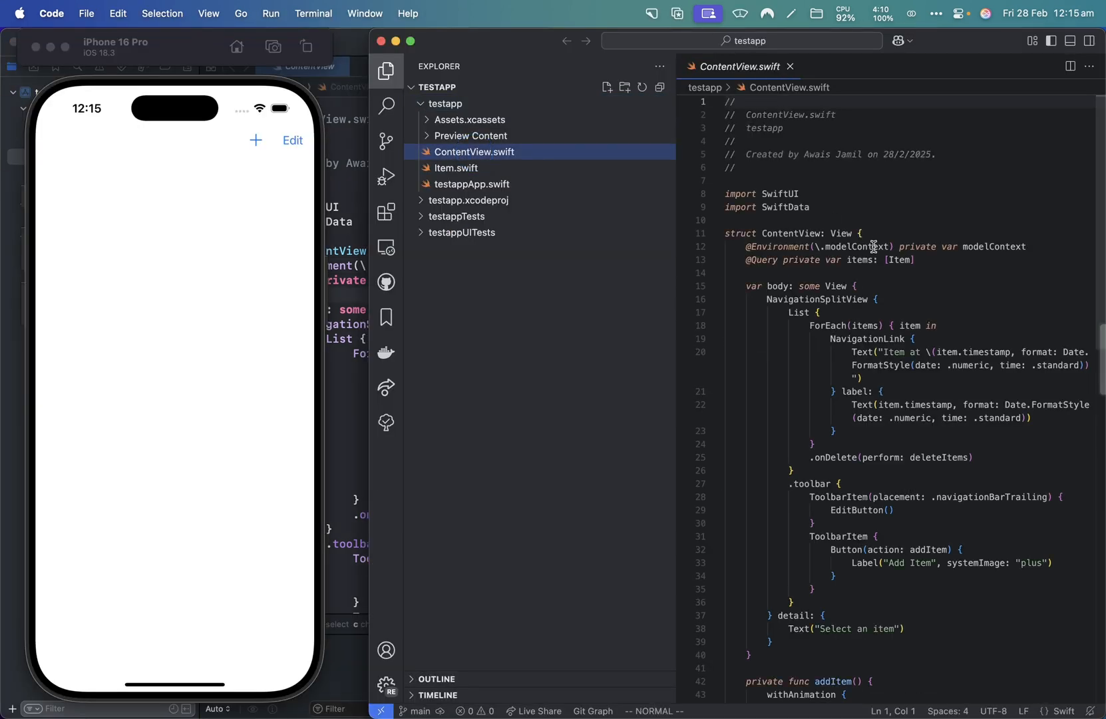
pyautogui.moveTo(676, 248)
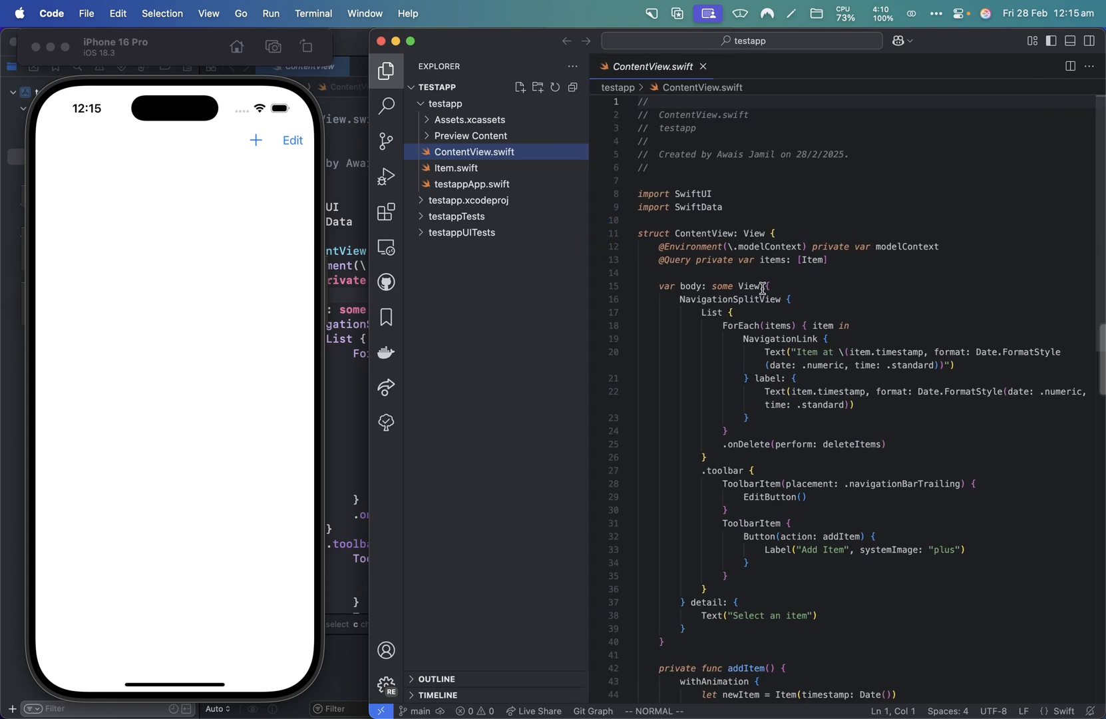
# - Search the Extensions marketplace for 'swif' and install the Swift and SweetPad extensions
pyautogui.click(386, 211)
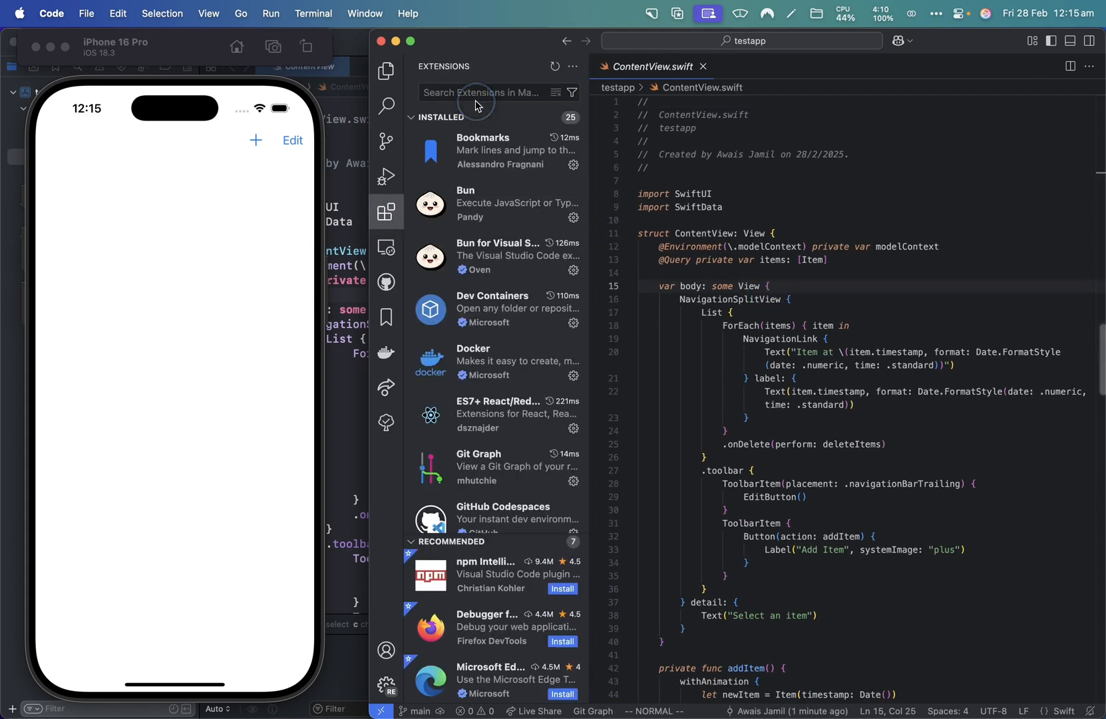
pyautogui.write('swift')
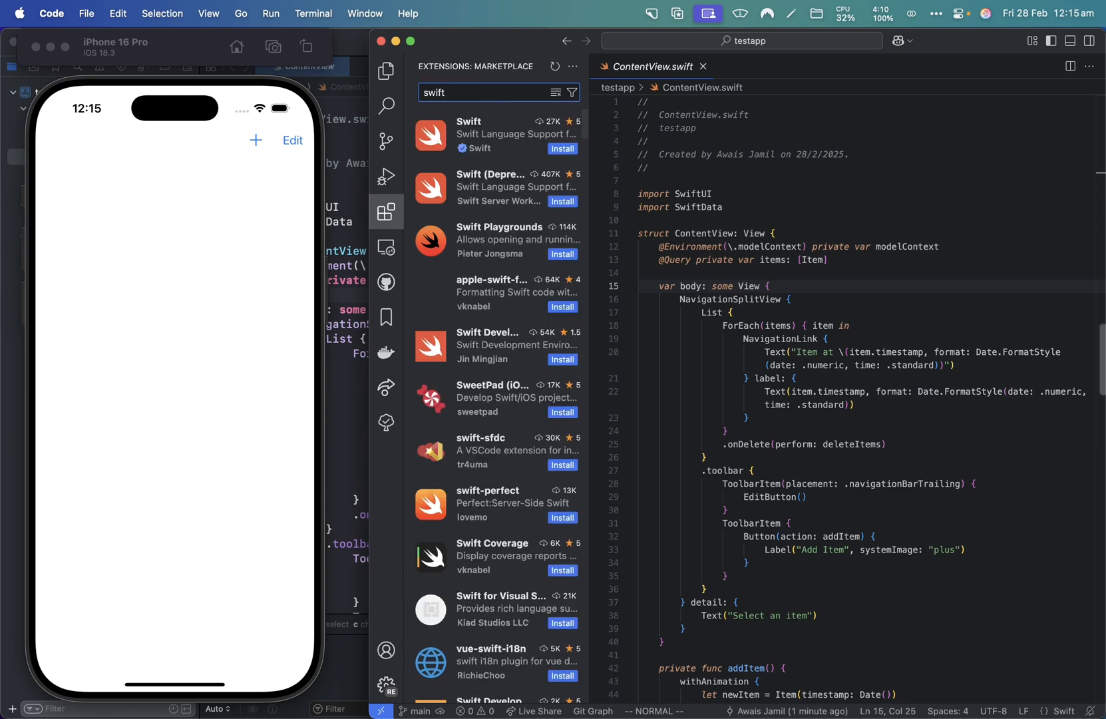
pyautogui.click(493, 135)
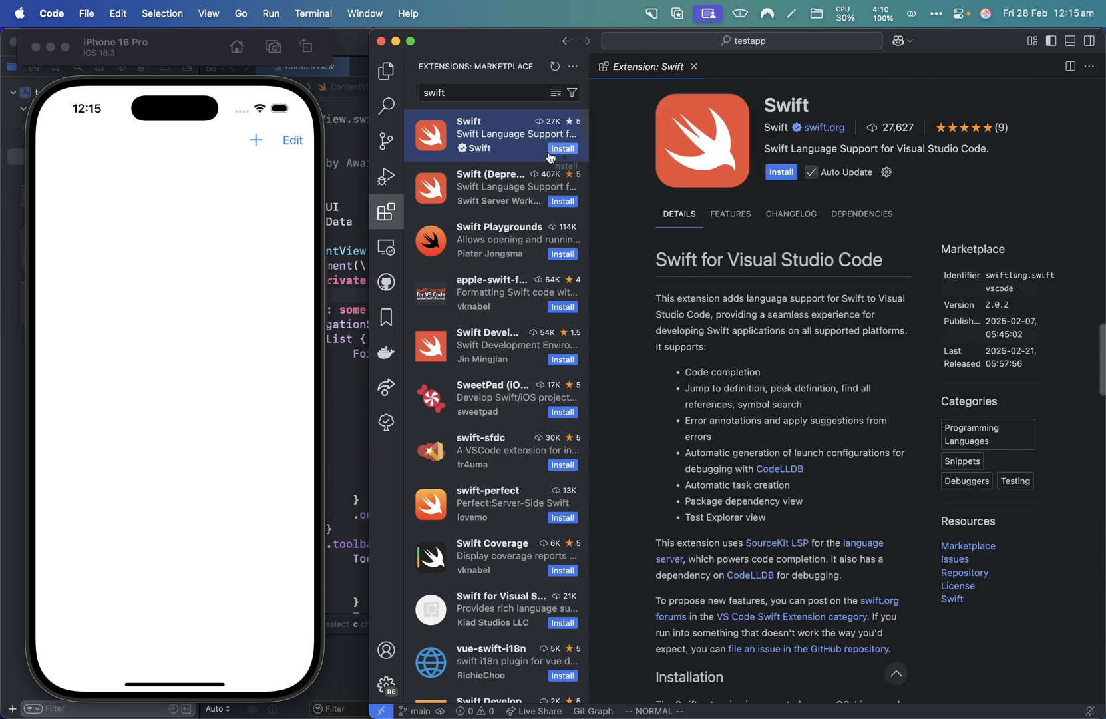
pyautogui.moveTo(479, 137)
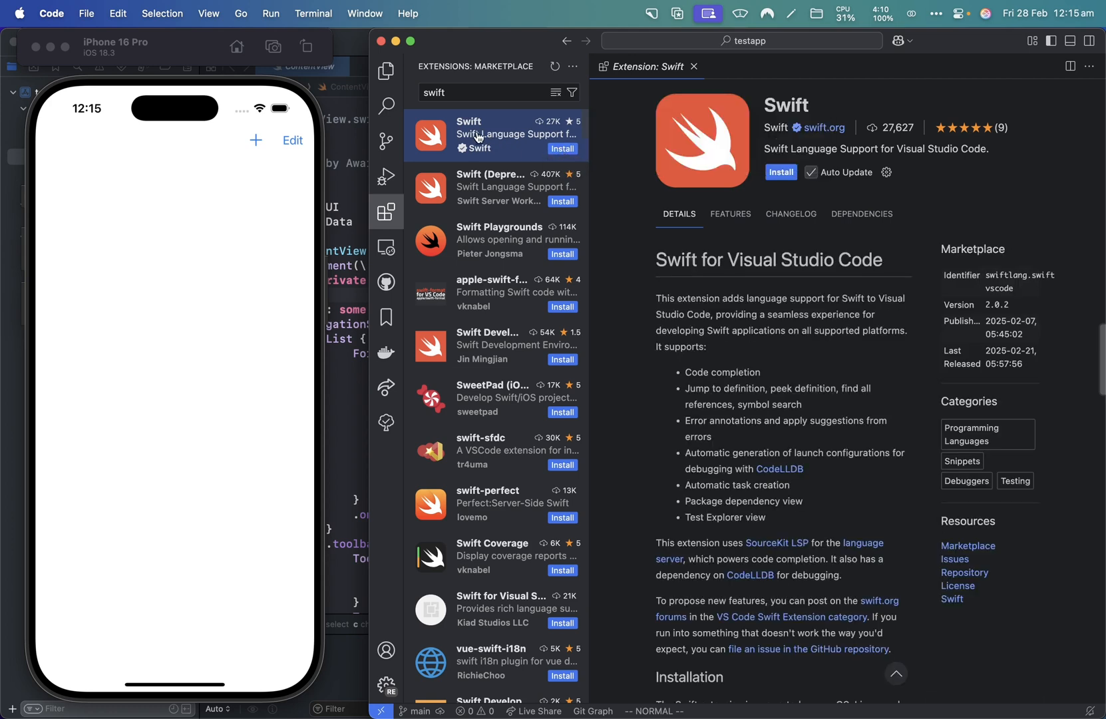
pyautogui.click(494, 398)
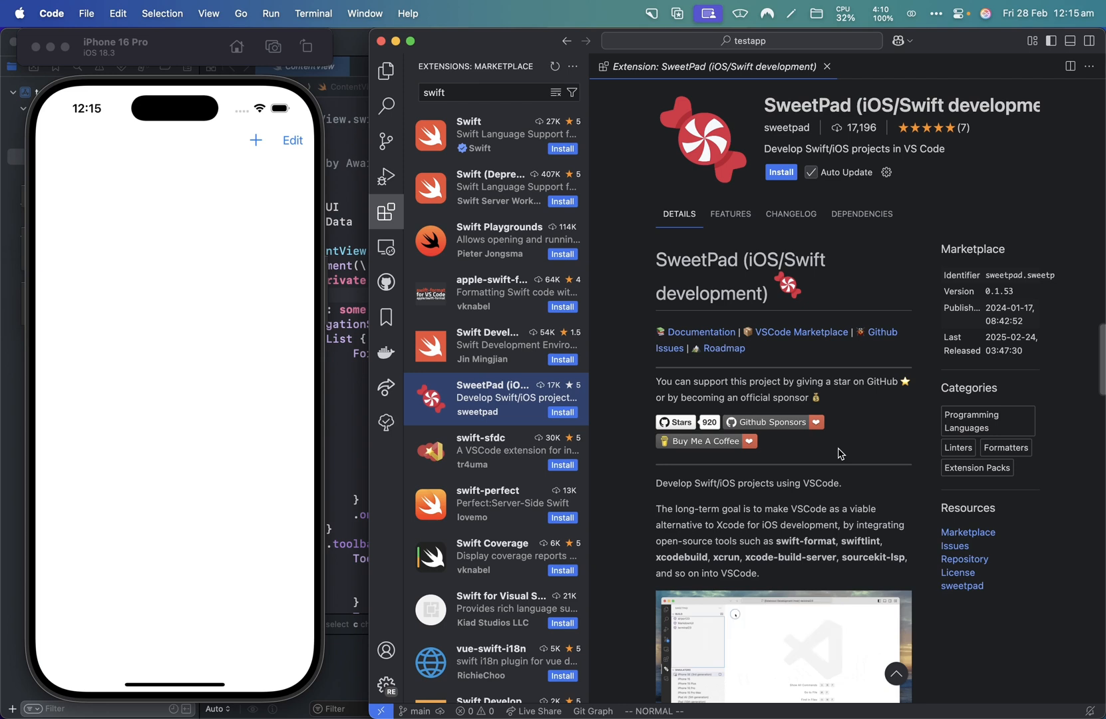
pyautogui.click(386, 70)
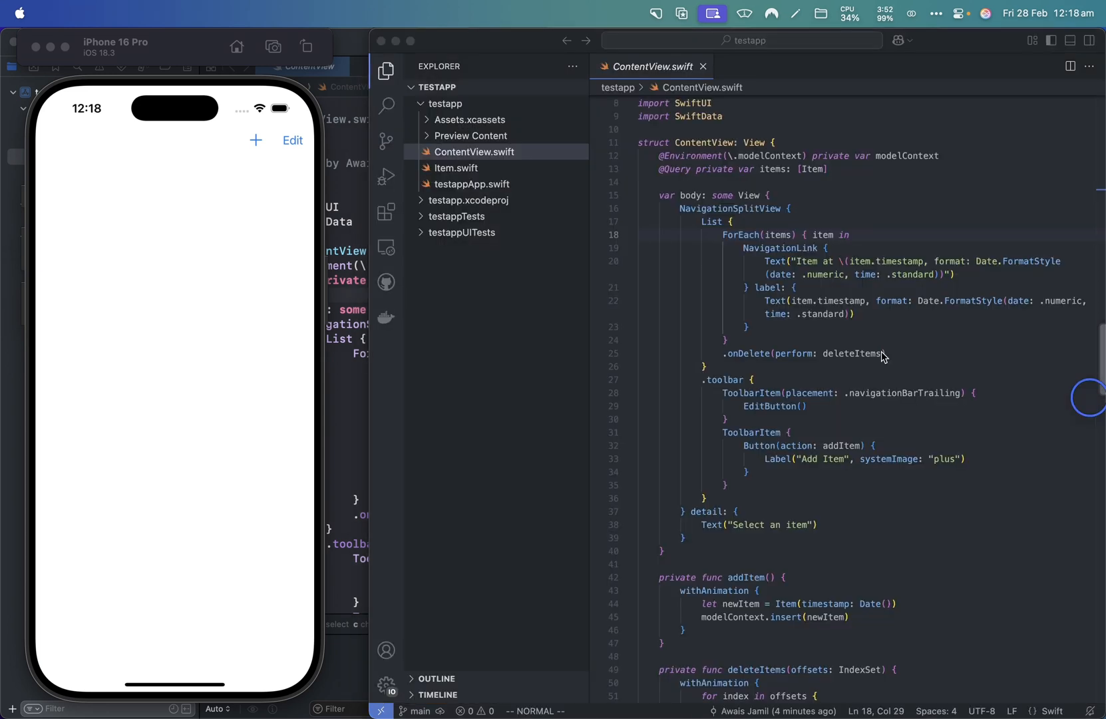
# - Launch SweetPad: Build & Run with the testapp scheme on the iPhone 16 Pro destination
pyautogui.click(385, 214)
pyautogui.write('>swee')
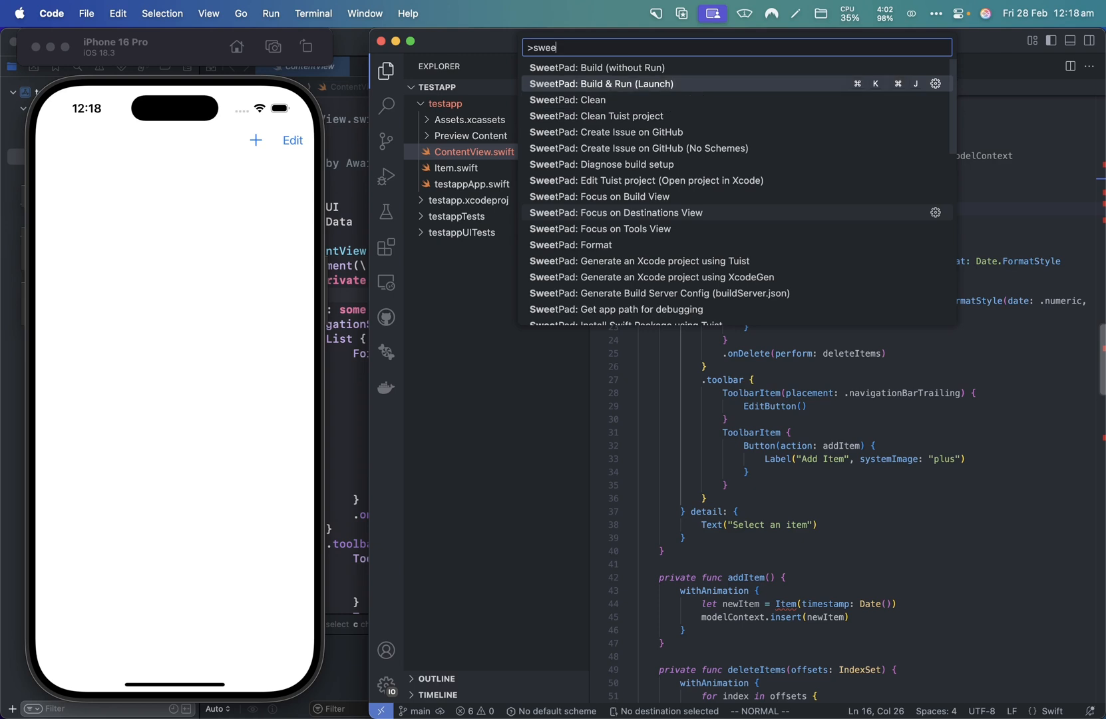
pyautogui.click(600, 83)
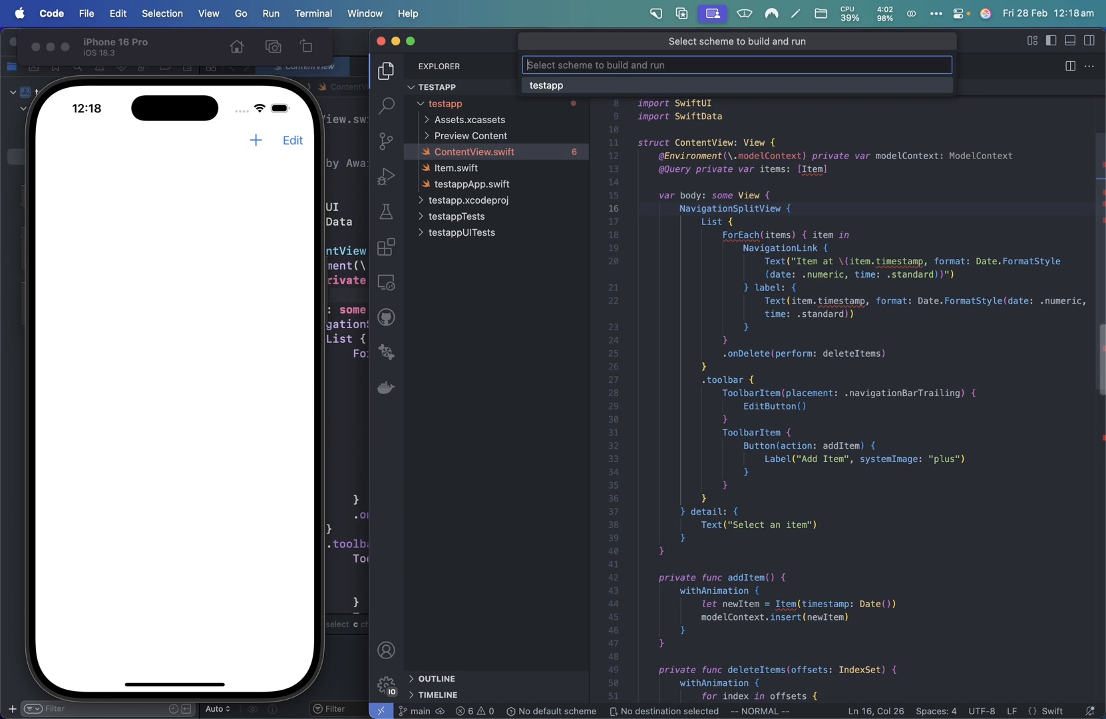
pyautogui.click(544, 85)
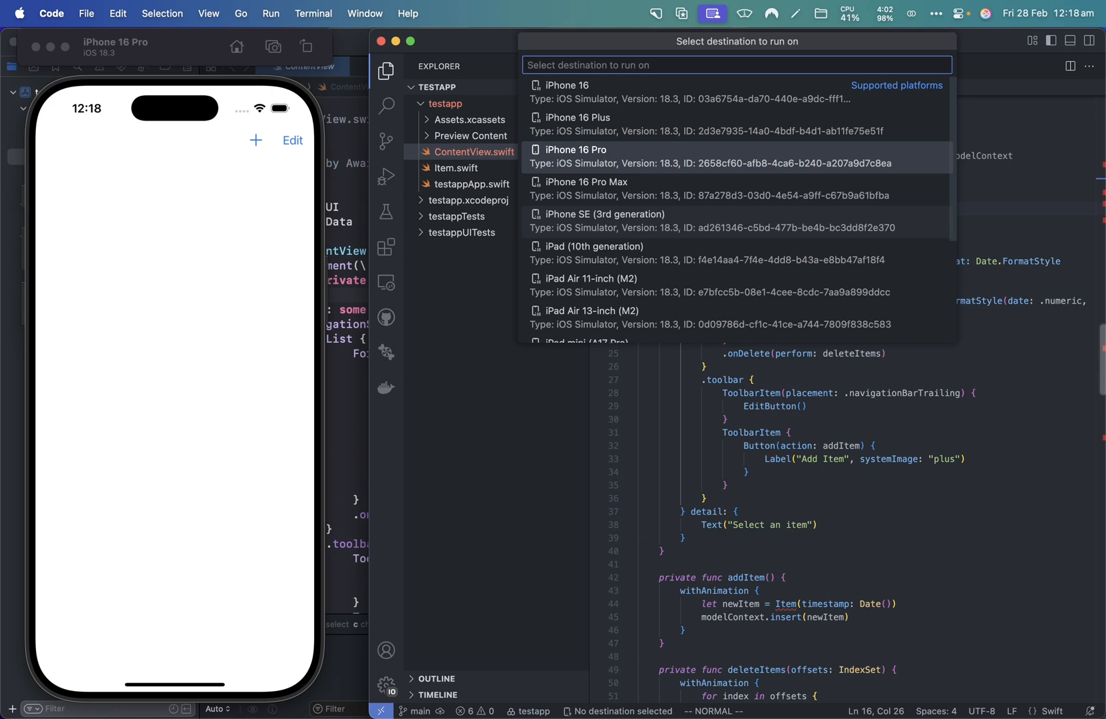
pyautogui.click(584, 149)
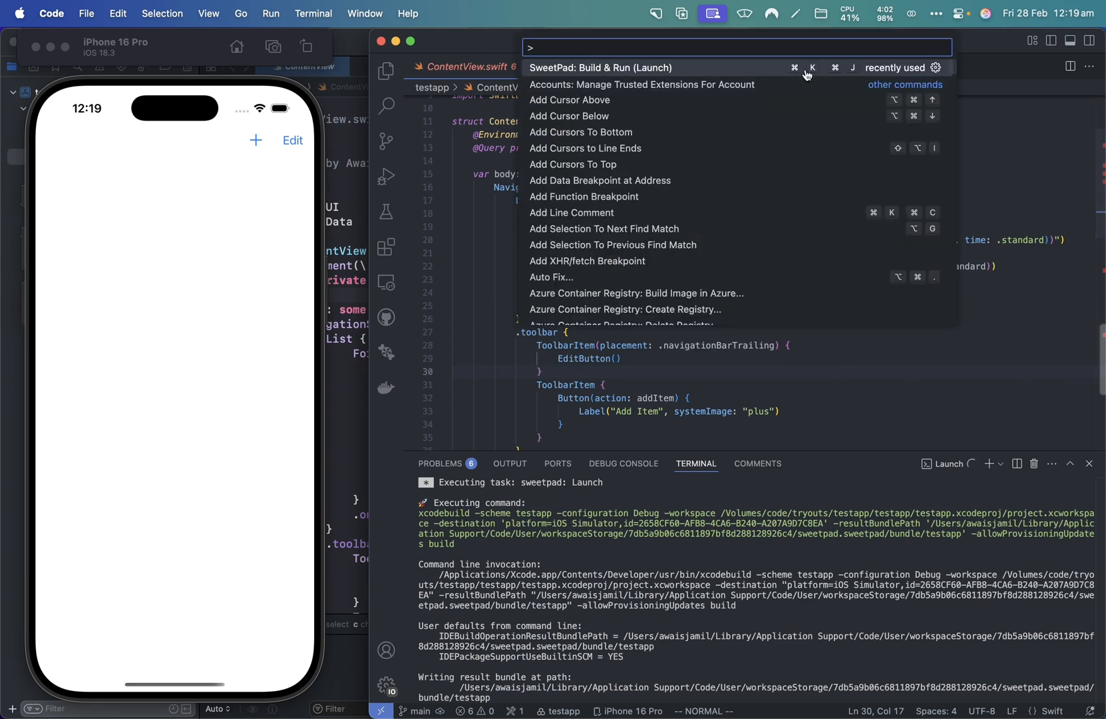
pyautogui.moveTo(796, 74)
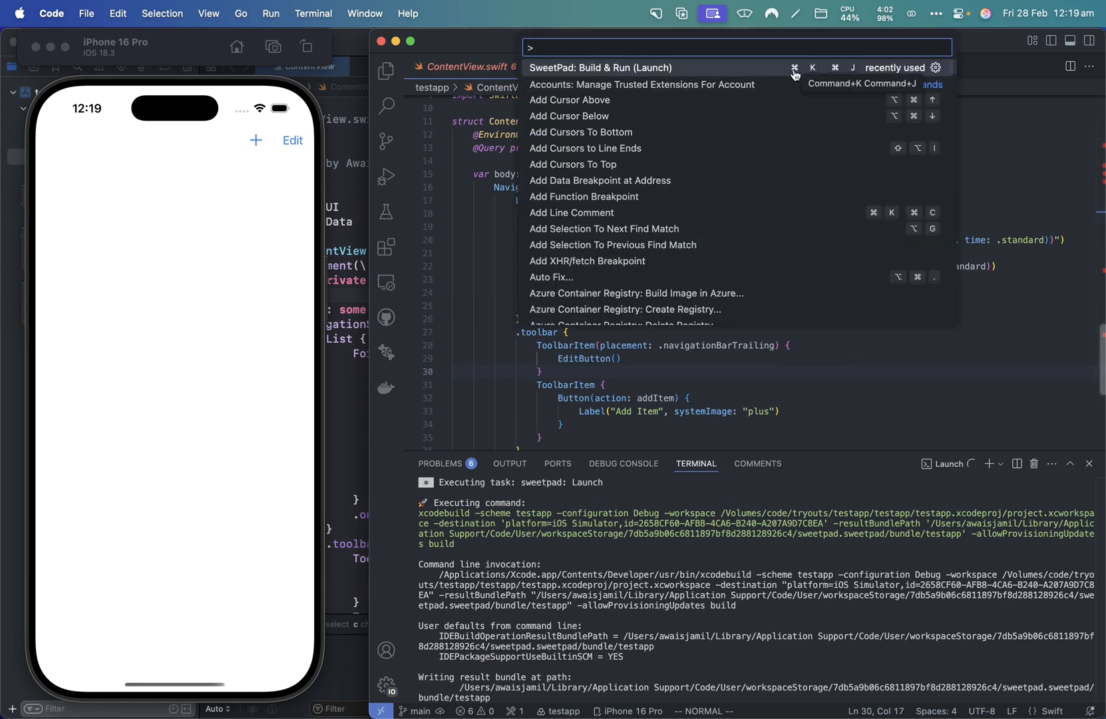
# - Dismiss the Command Palette and leave the sweetpad: Launch task running in the terminal
pyautogui.press('Escape')
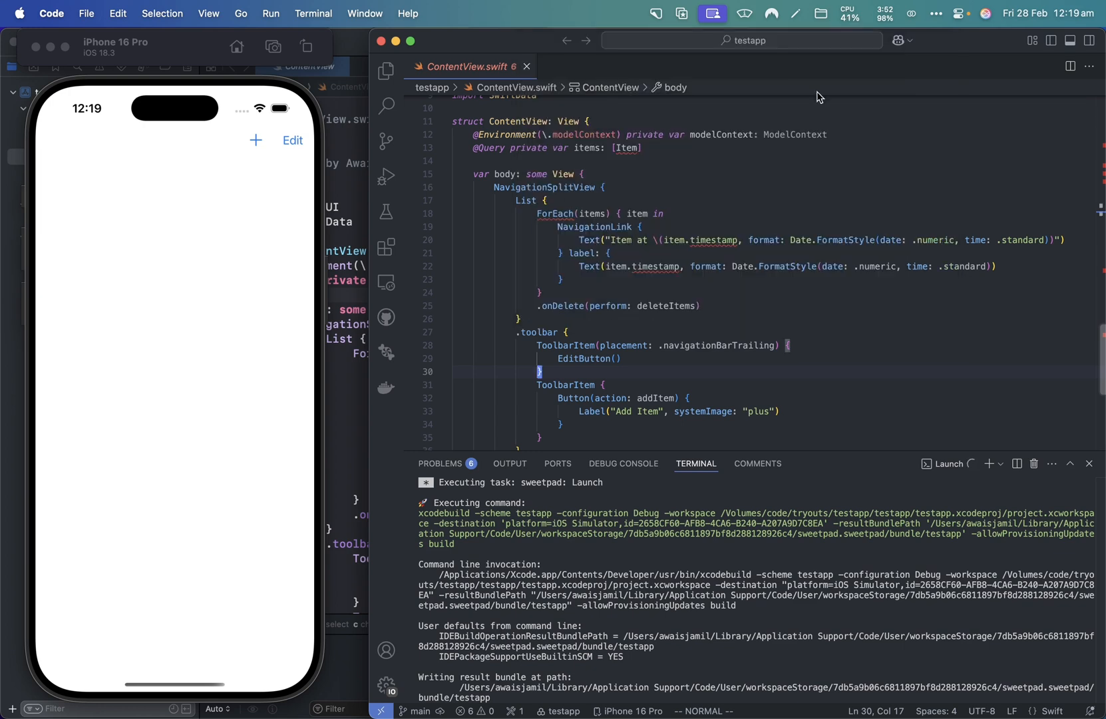